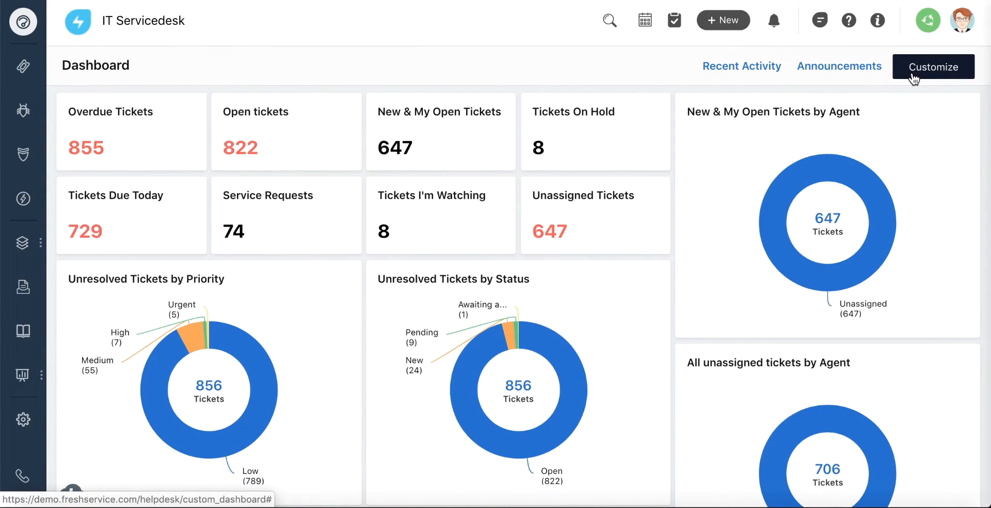
Step: Review the active announcements panel, then return to the open-tickets list
click(933, 66)
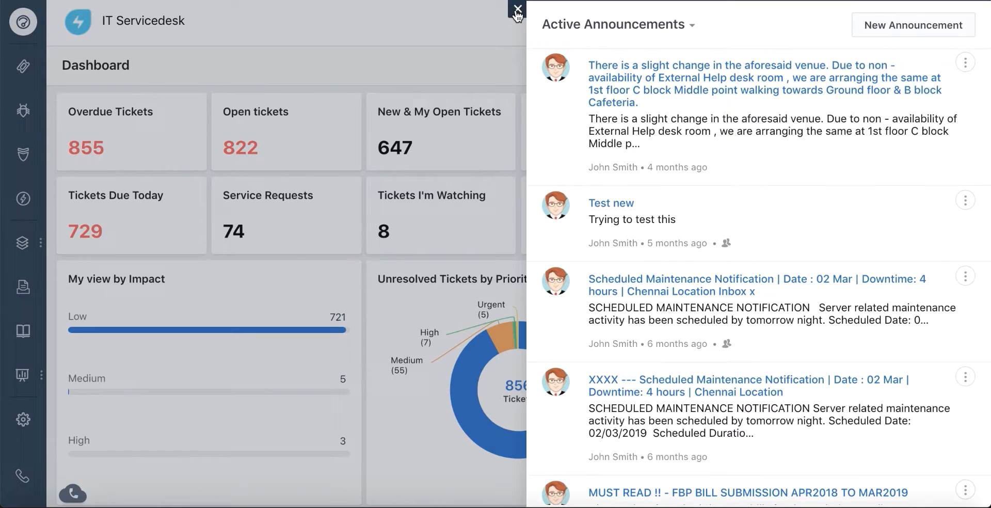
click(517, 9)
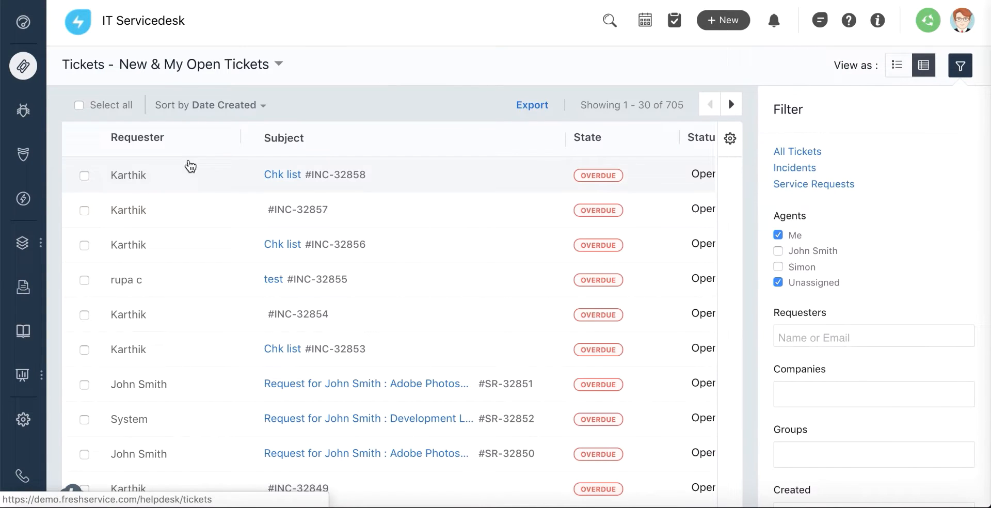
scroll(down, 3)
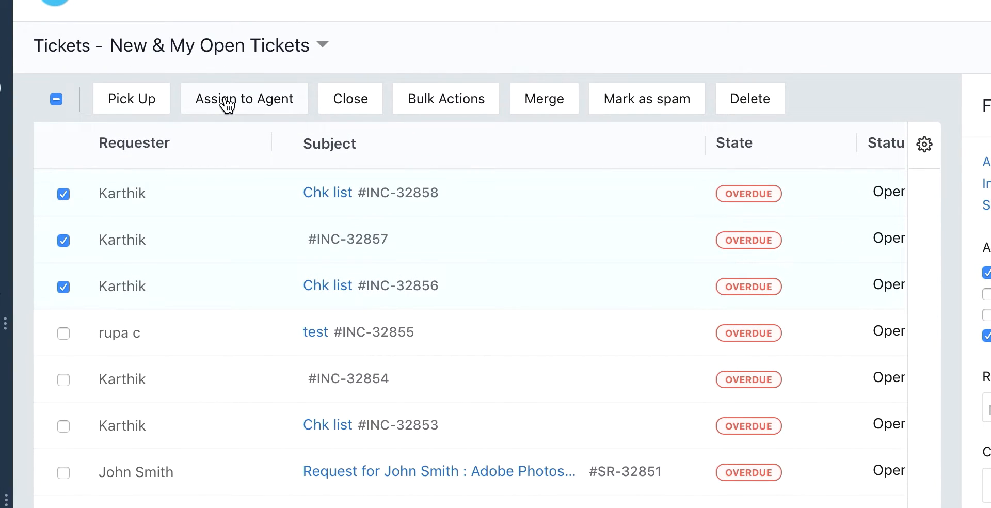
Step: View ticket #INC-32855 'Wifi not working' and its Associate linking options without choosing one
click(245, 98)
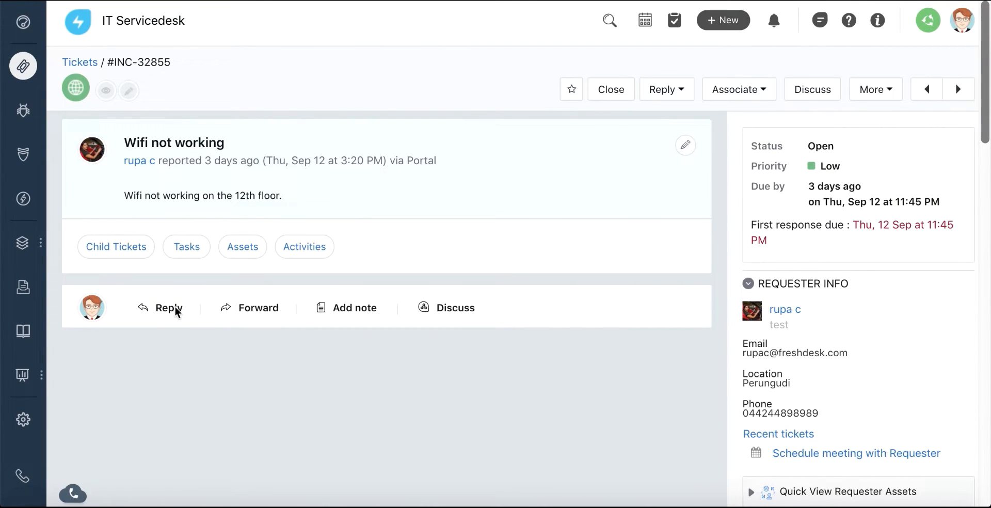
click(169, 308)
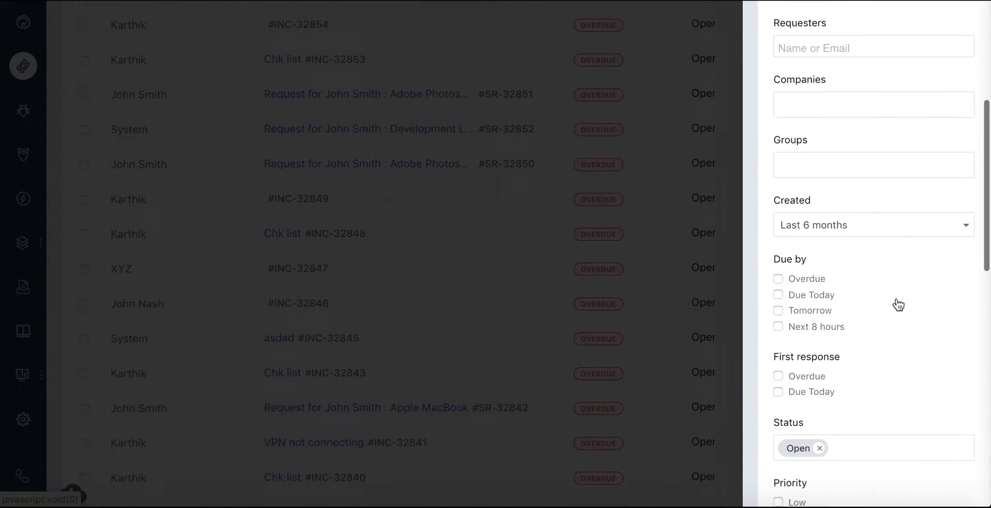
scroll(down, 3)
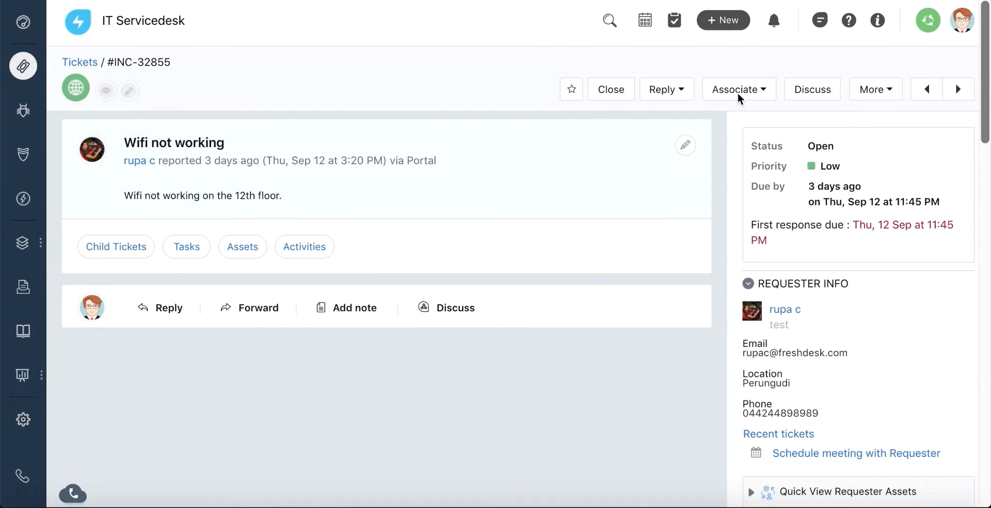
mouse_move(737, 99)
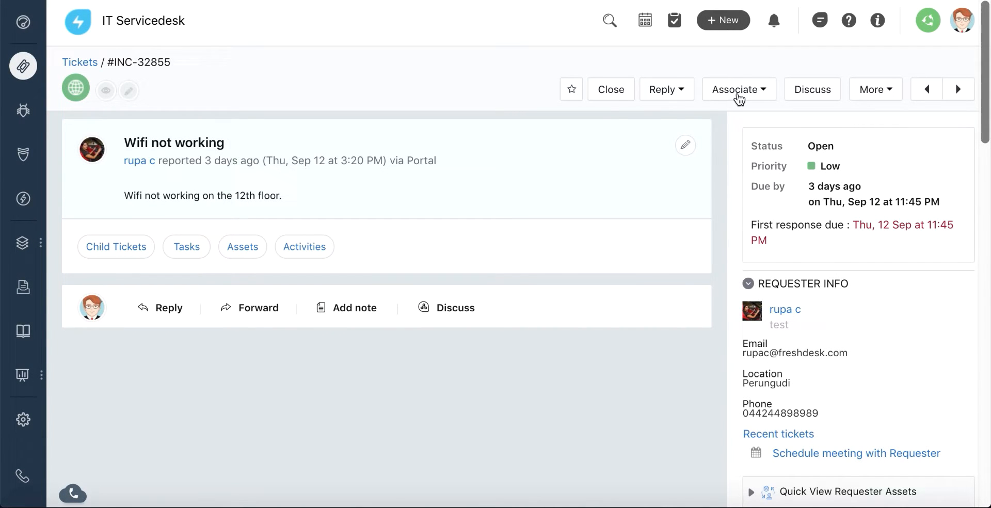
click(737, 89)
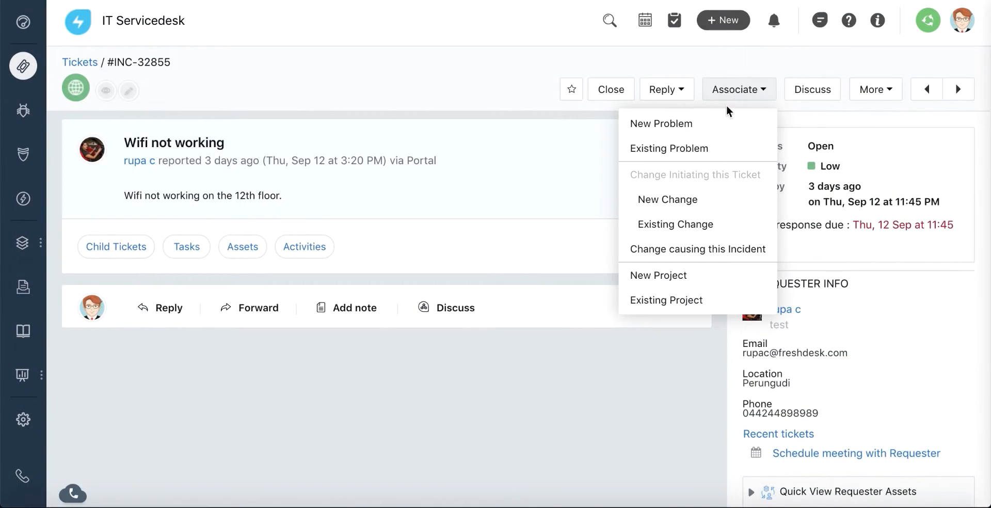
click(660, 123)
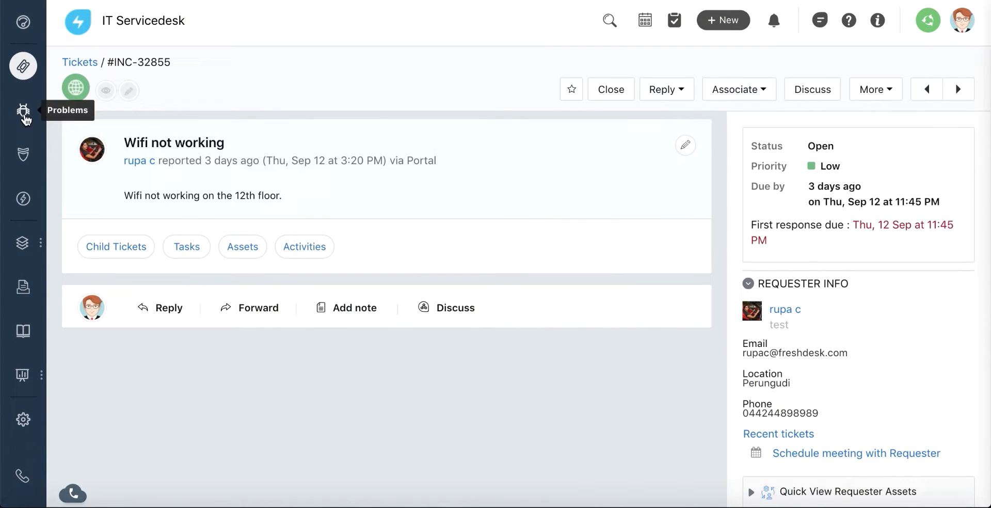
Step: View problem #PRB-13 'VPN is not working', its 4 linked incidents and the analysis and solution sections
click(22, 111)
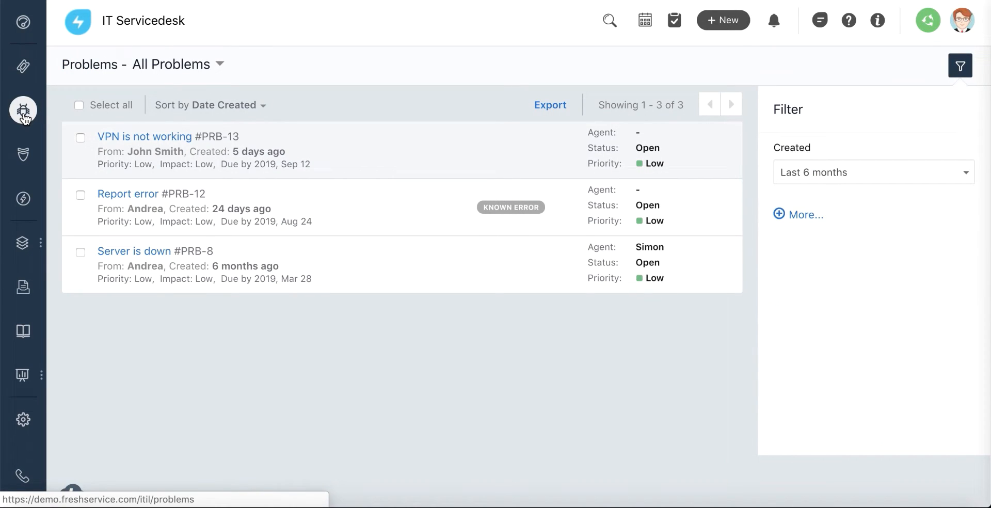
click(145, 136)
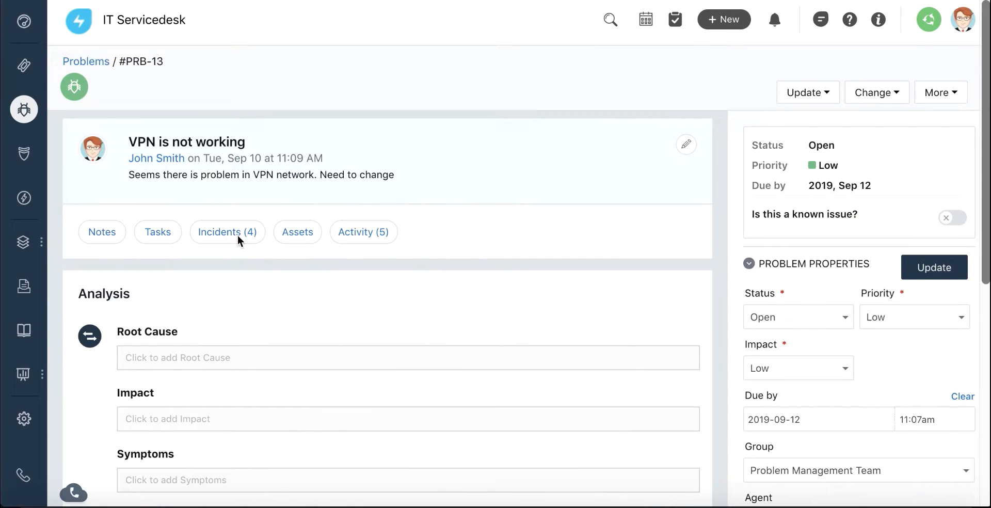
mouse_move(229, 237)
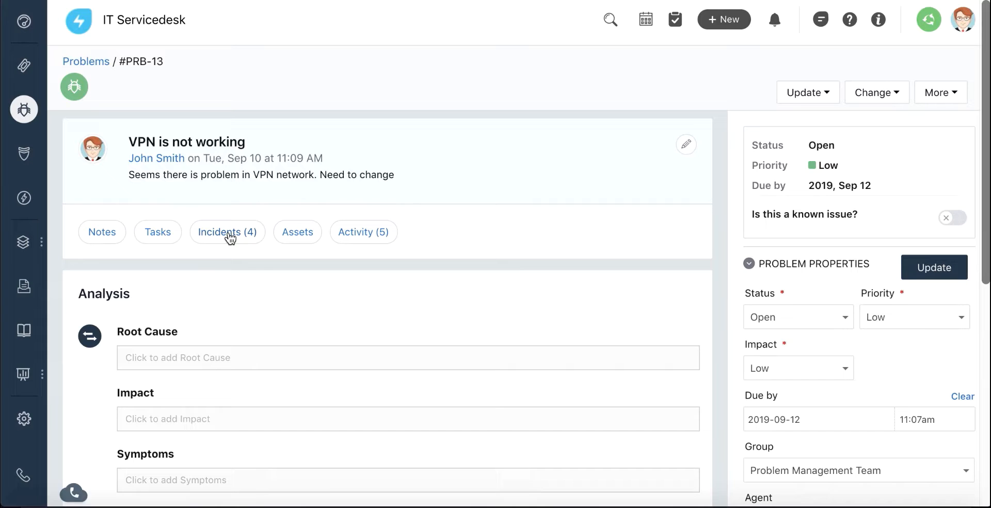
click(227, 232)
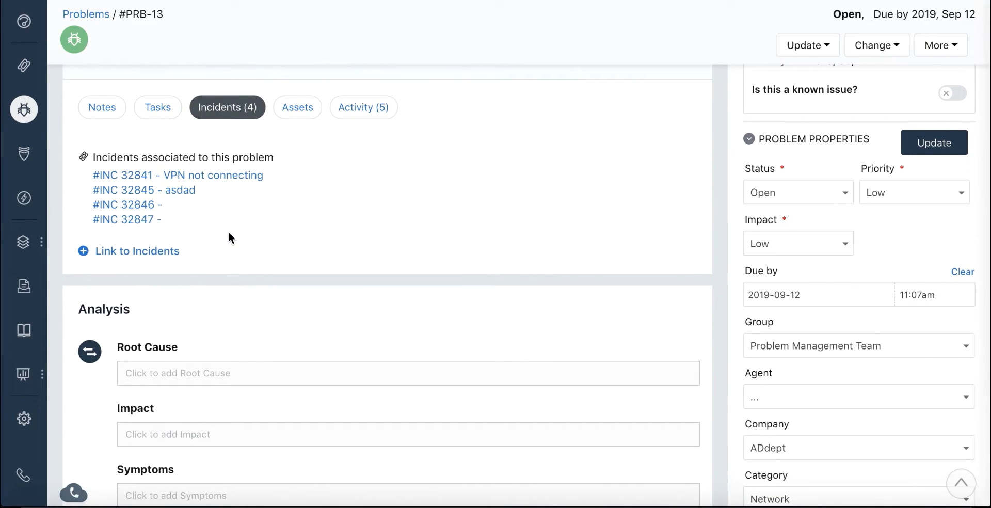
scroll(down, 3)
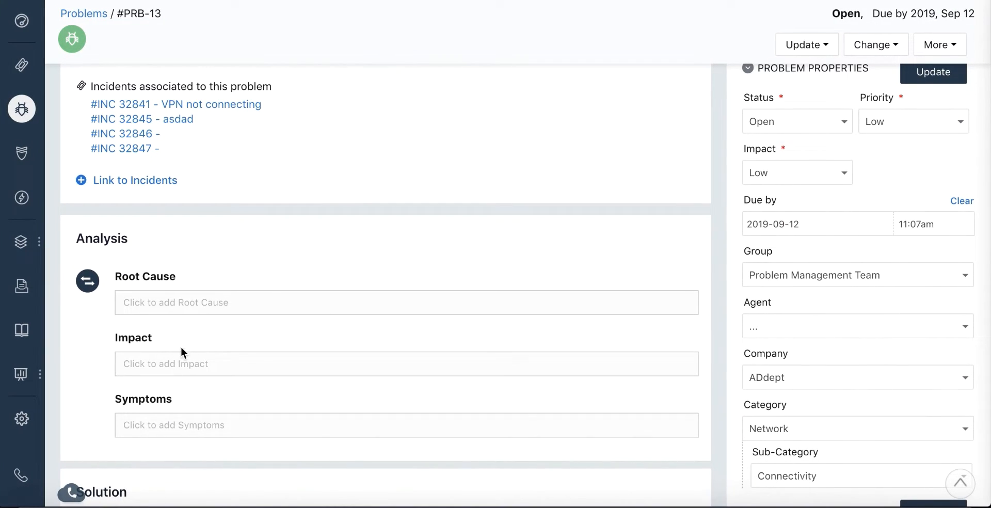
scroll(down, 3)
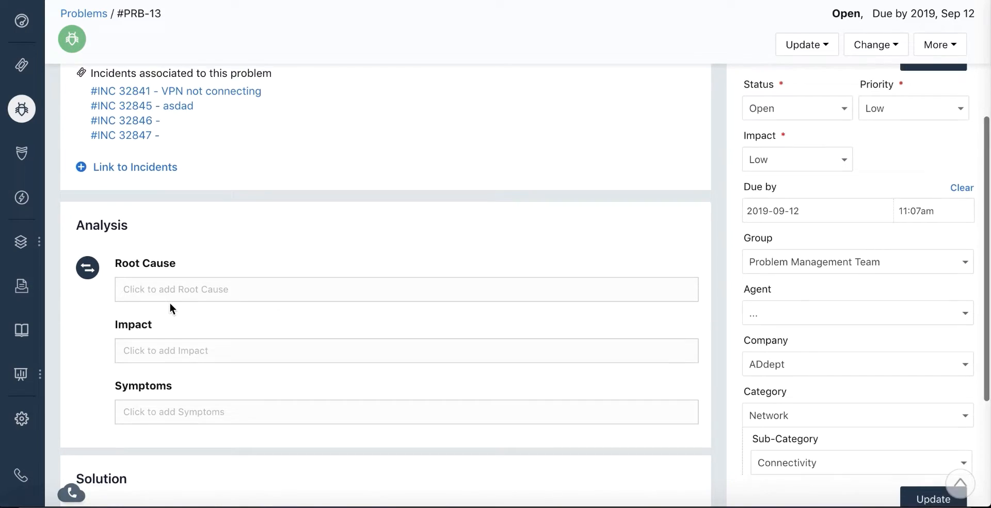
scroll(down, 3)
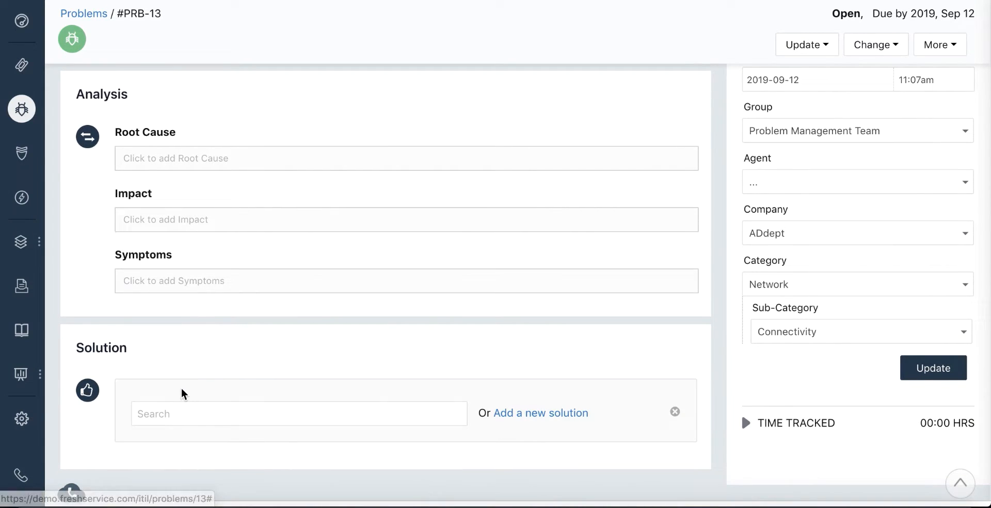
mouse_move(22, 154)
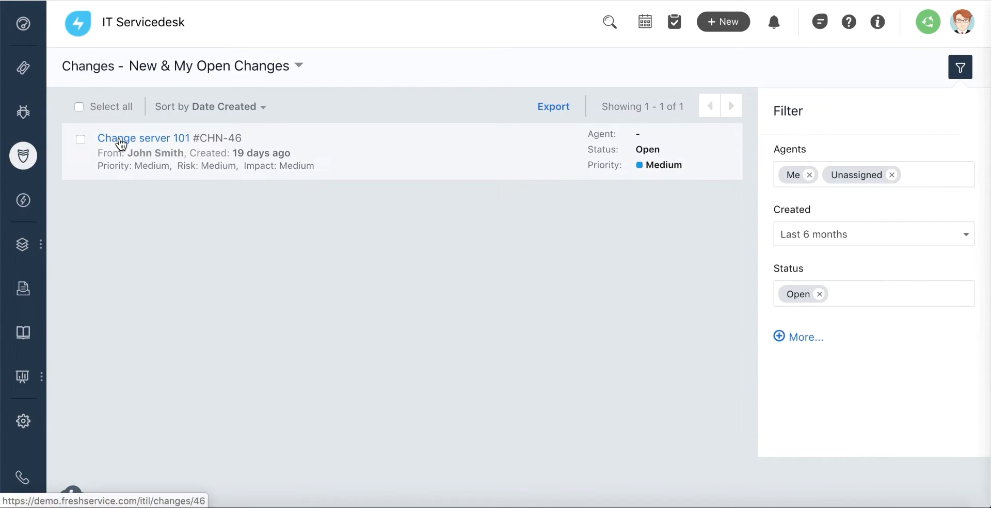
Step: On change #CHN-46 'Change server 101', request CAB approval from the chosen CAB
click(144, 137)
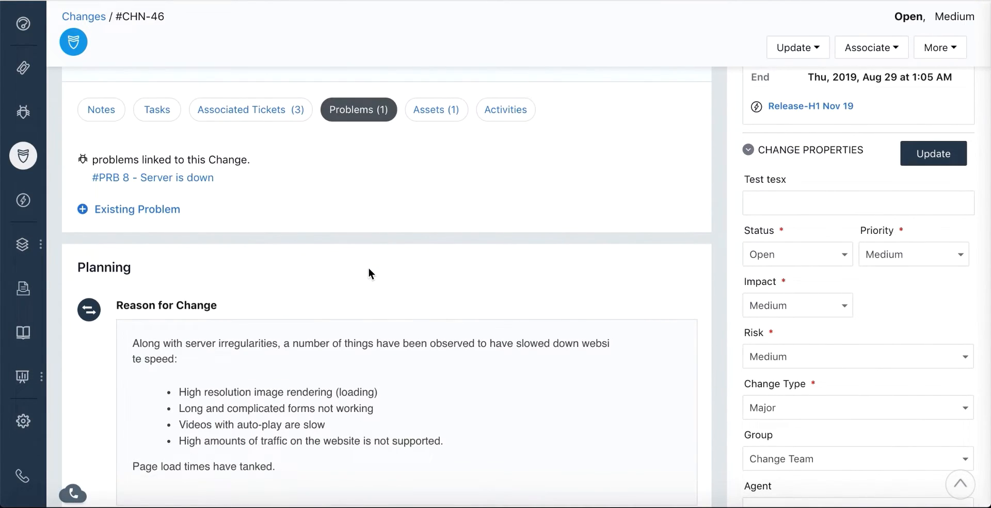
scroll(down, 3)
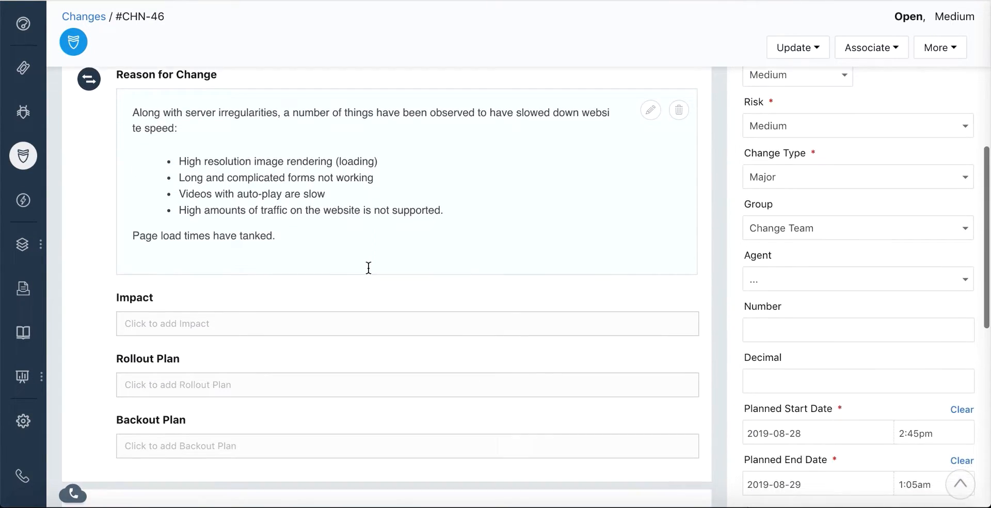
scroll(down, 3)
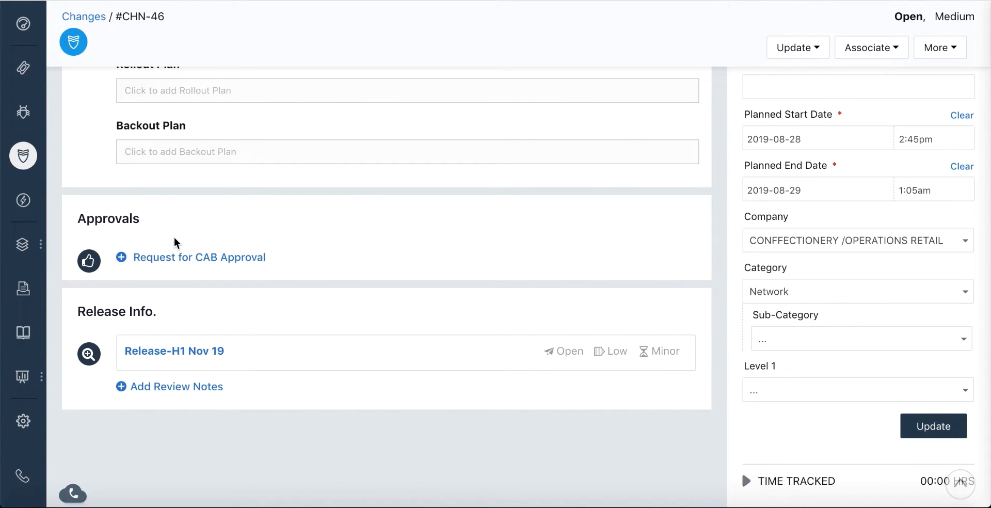
click(198, 257)
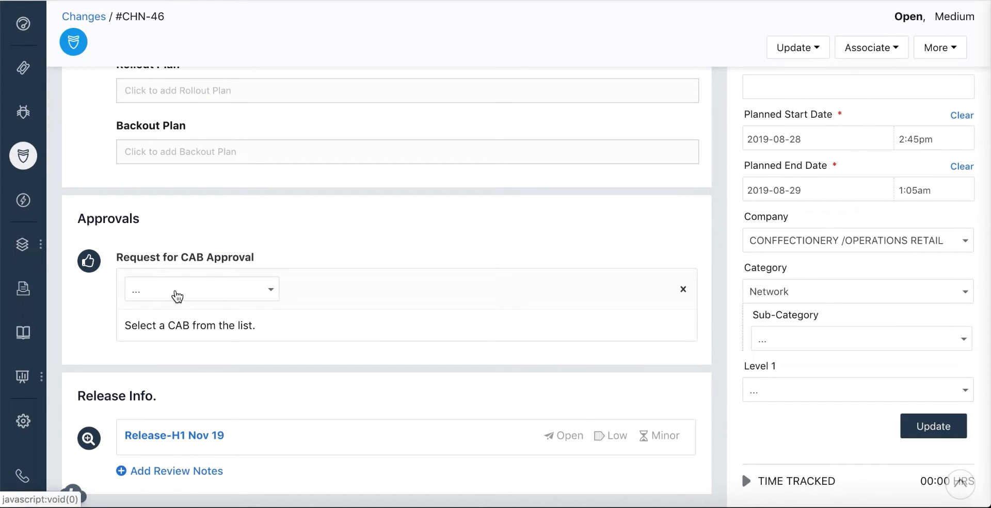
click(201, 289)
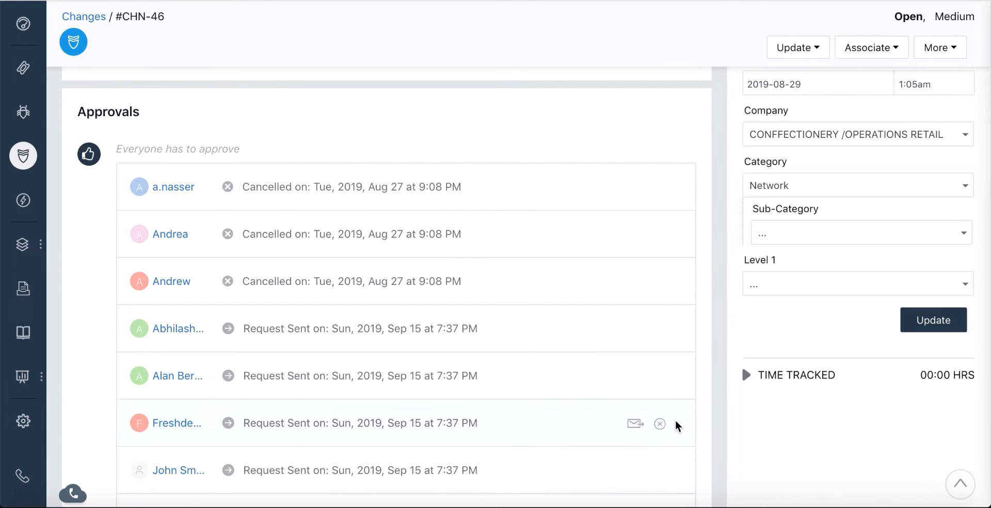
scroll(down, 3)
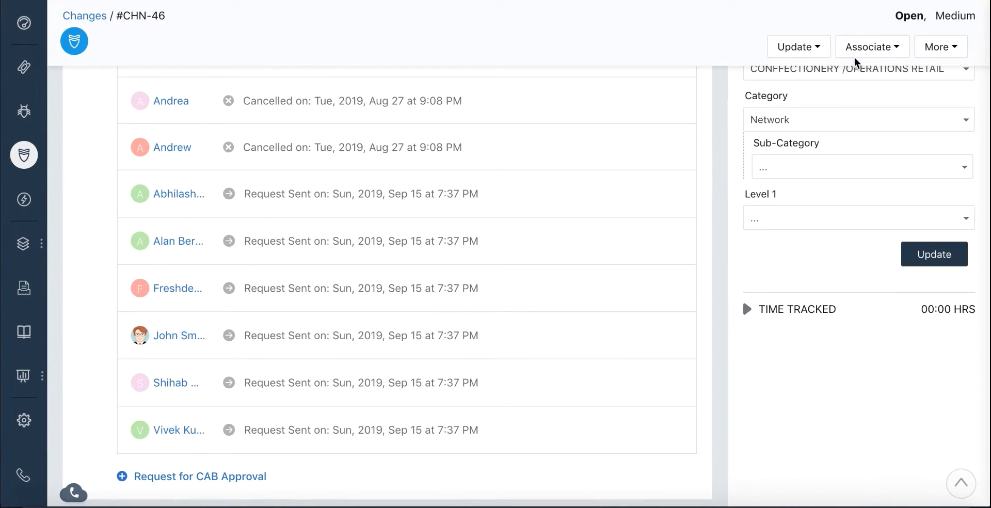
Step: Create and link a new release to change #CHN-46 via Associate > New Release and submit it
click(871, 47)
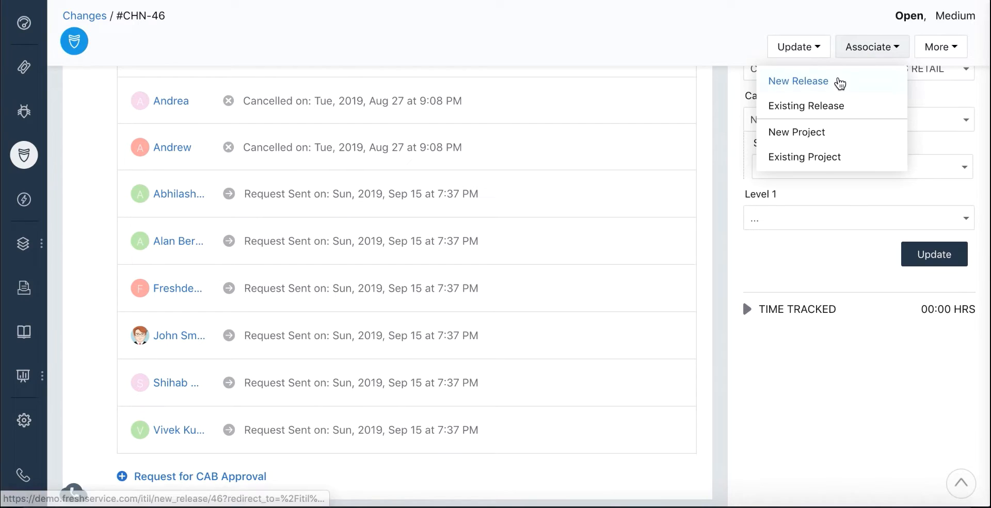
click(798, 81)
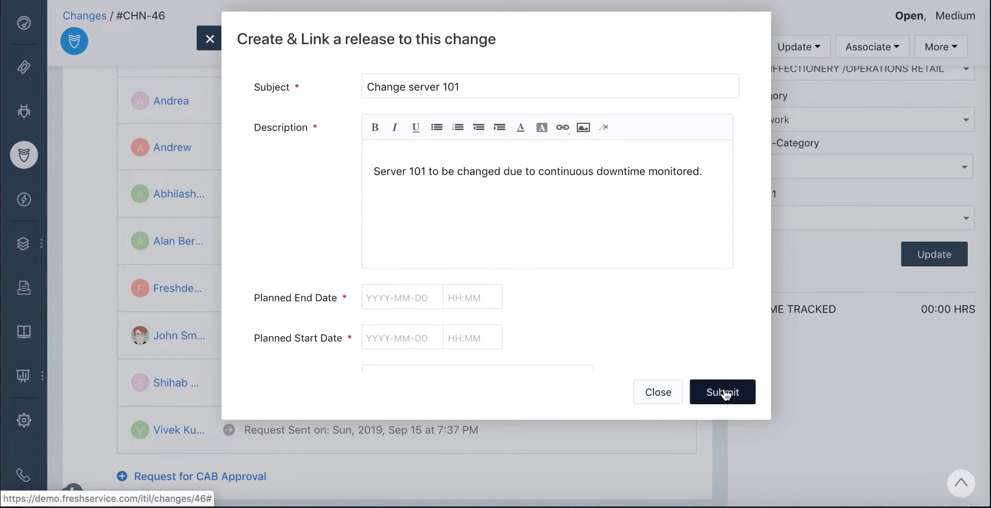
click(721, 391)
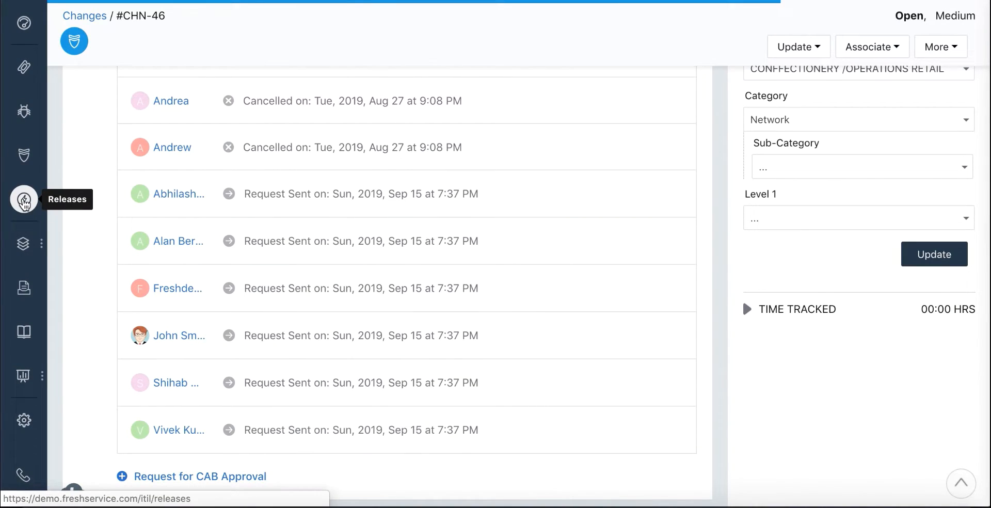
Step: View release #REL-8 'Release-H1 Nov 19' with its linked changes and the new-record menu
click(24, 199)
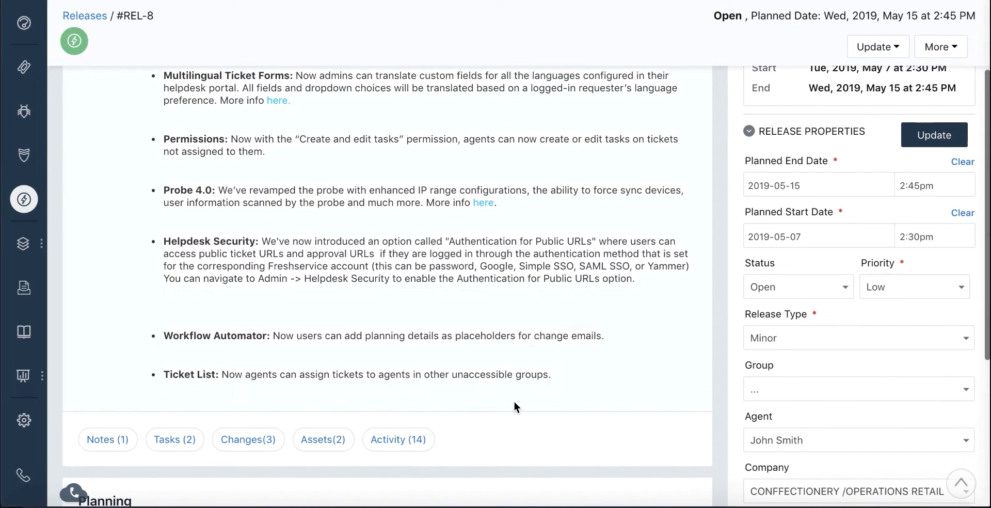
scroll(down, 3)
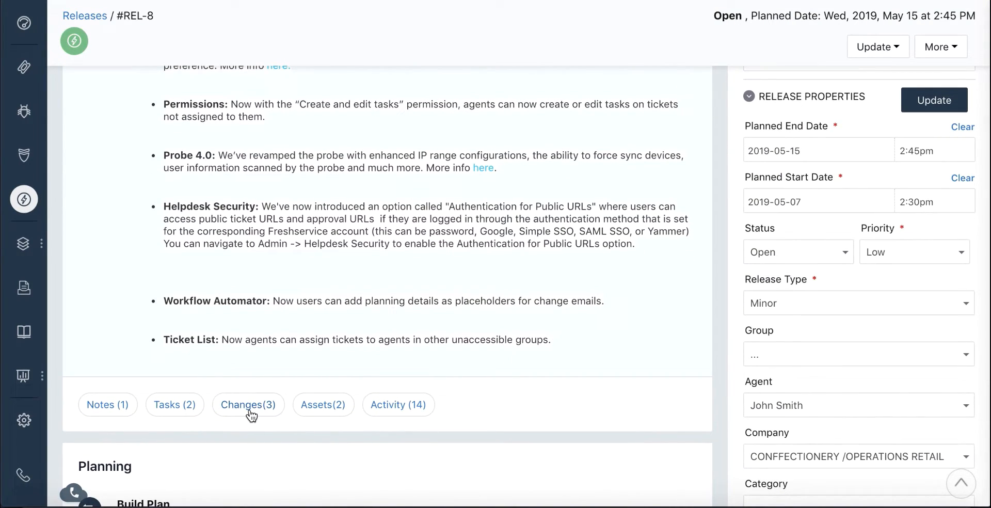
click(247, 405)
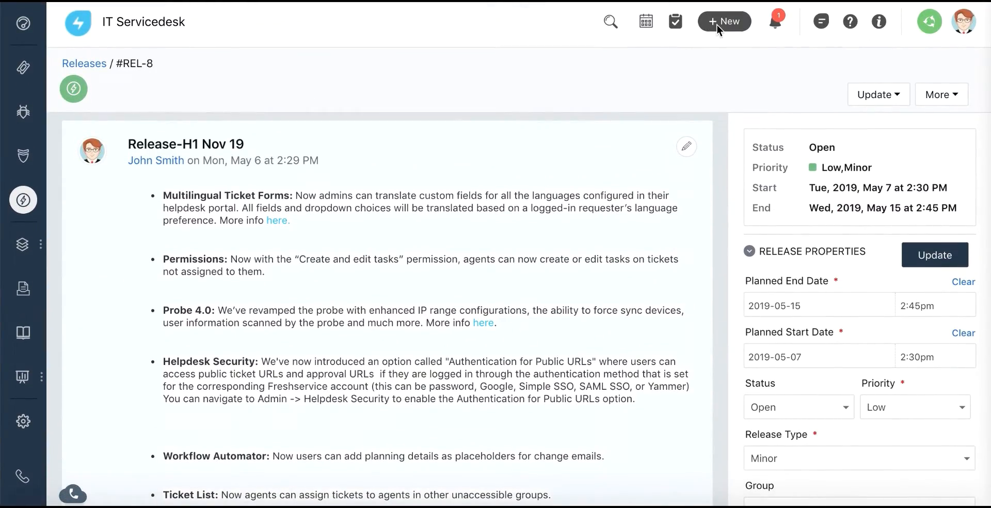
click(723, 20)
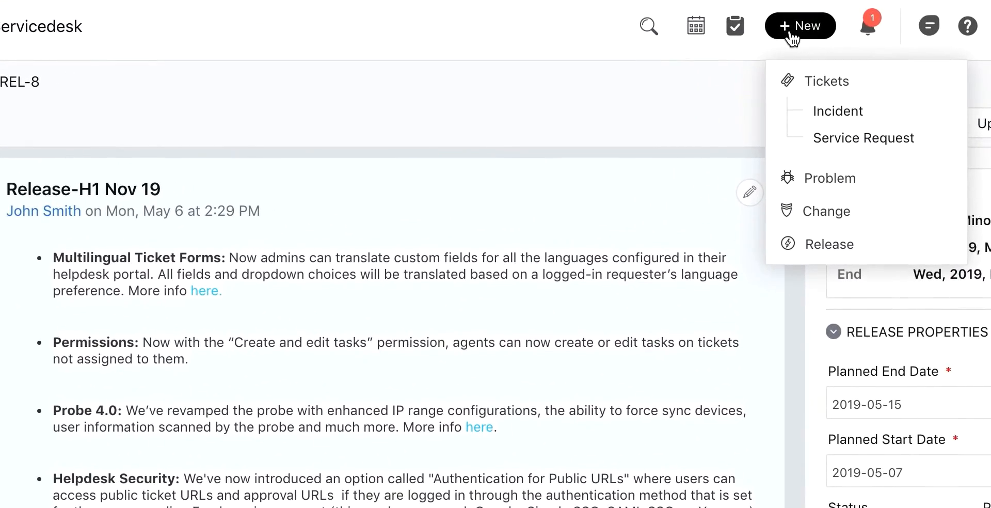
mouse_move(829, 178)
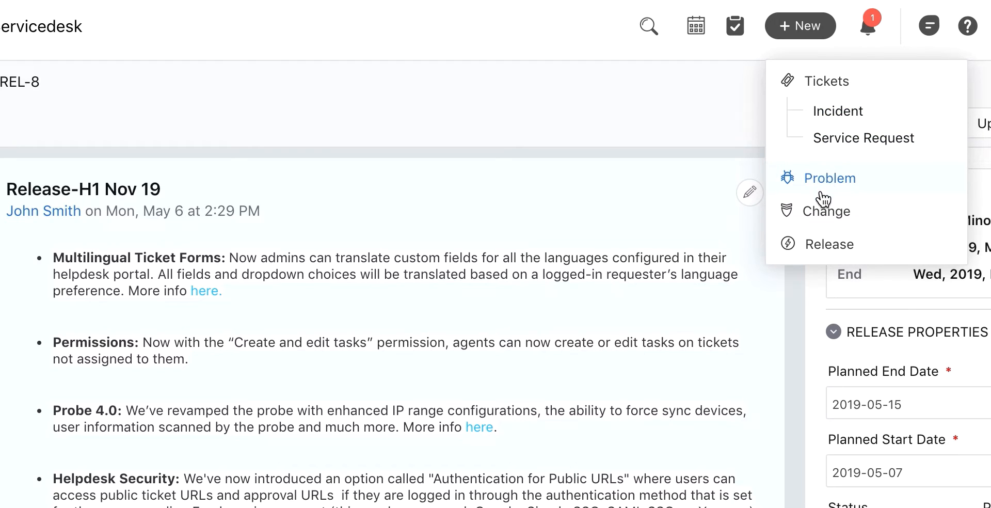
mouse_move(828, 244)
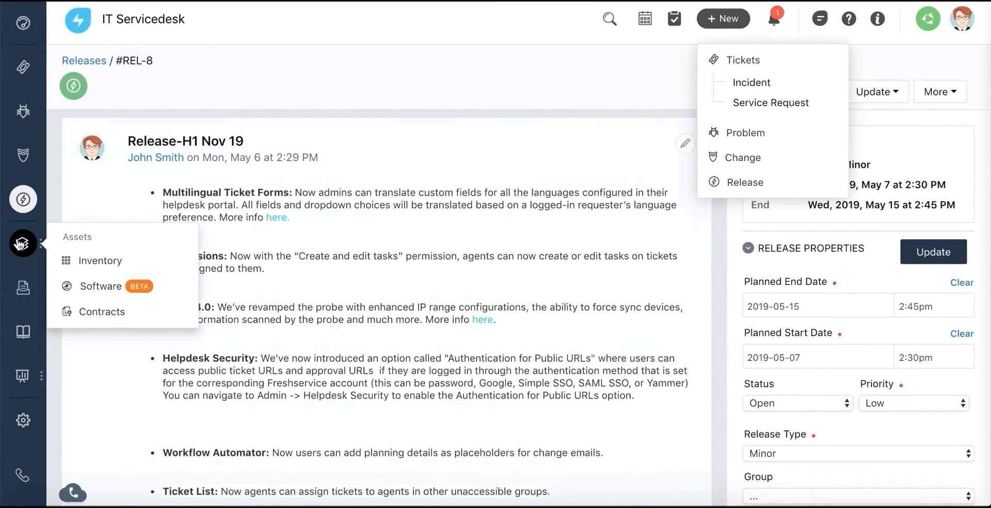
Step: Glance at the asset inventory, then mark a testing task complete on project #PRJ-3 Security Update
click(99, 260)
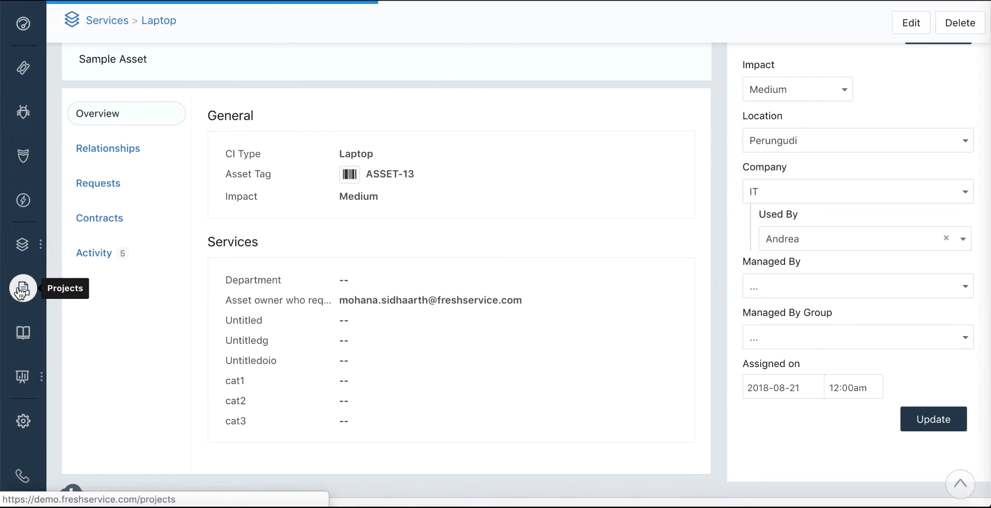
click(24, 288)
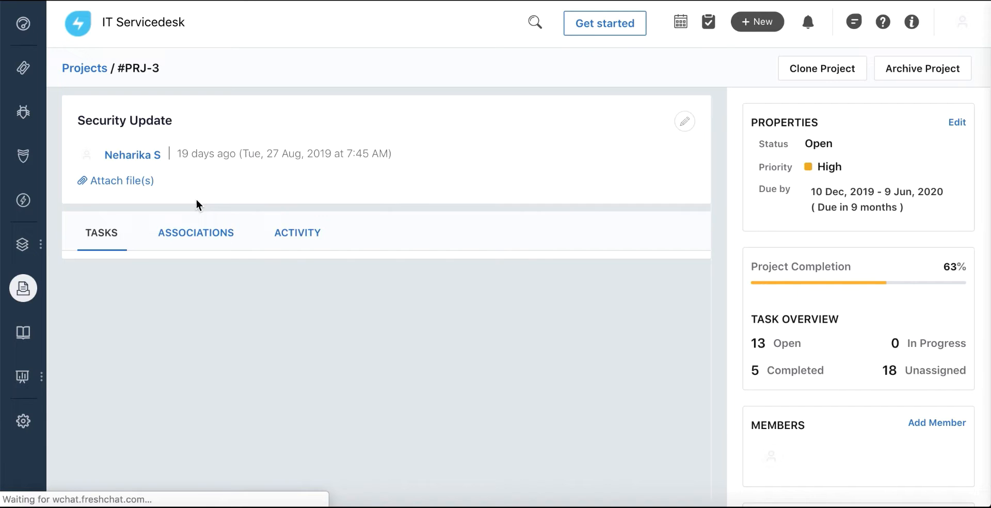
scroll(down, 3)
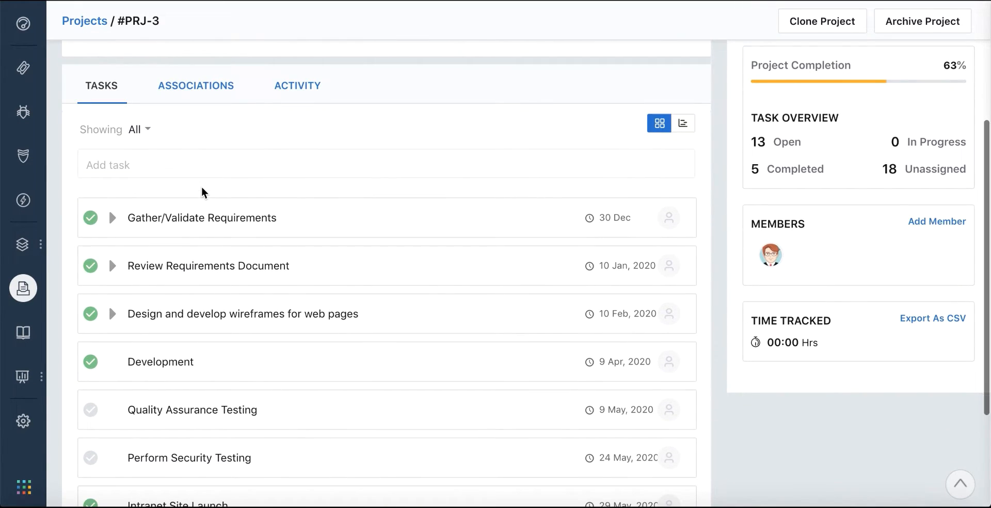
click(91, 409)
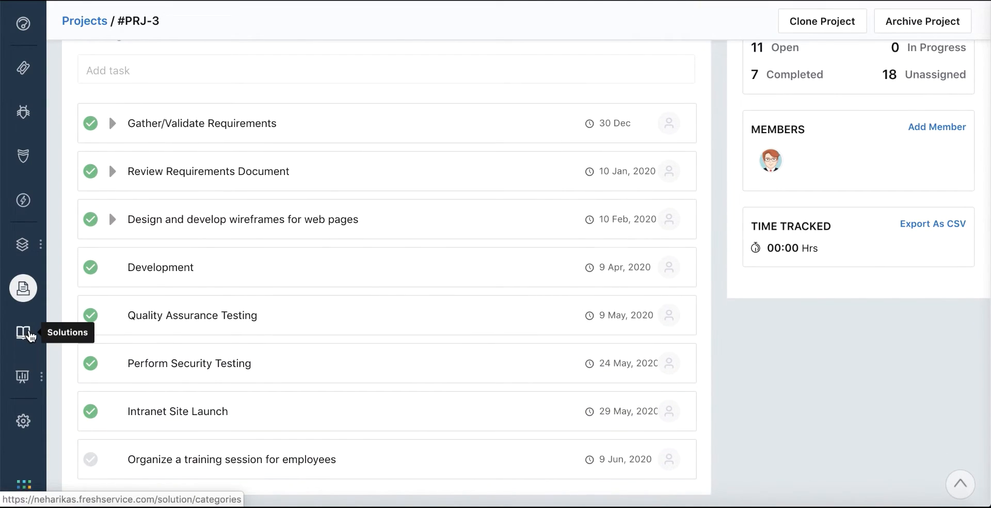
Step: Draft a new solution article in HR > Income Tax titled 'How to reset a macbook's password'
click(23, 333)
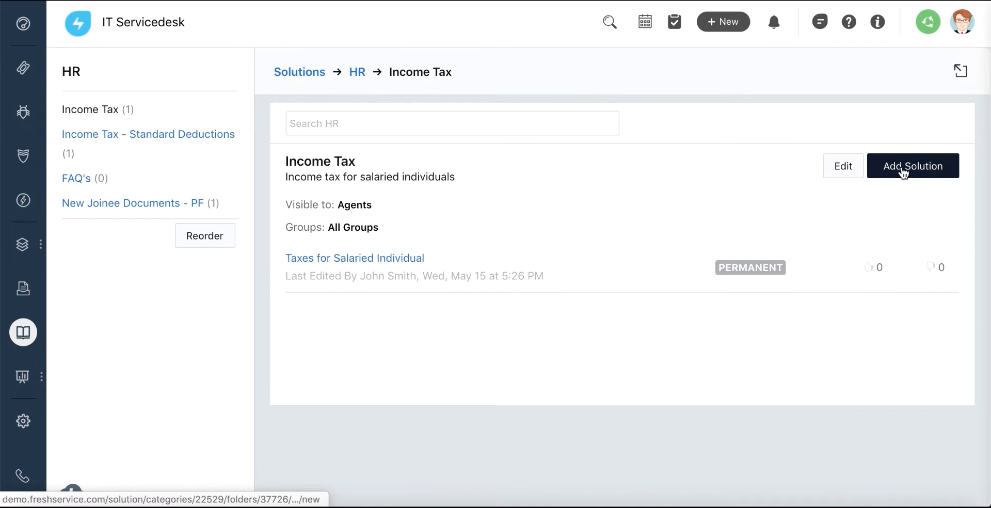
click(912, 165)
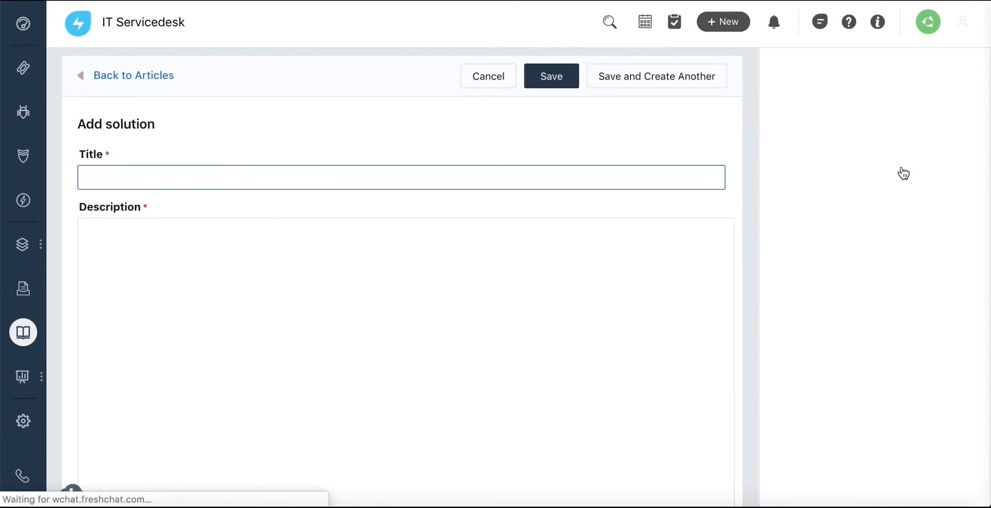
text(How to reset a macbook's password)
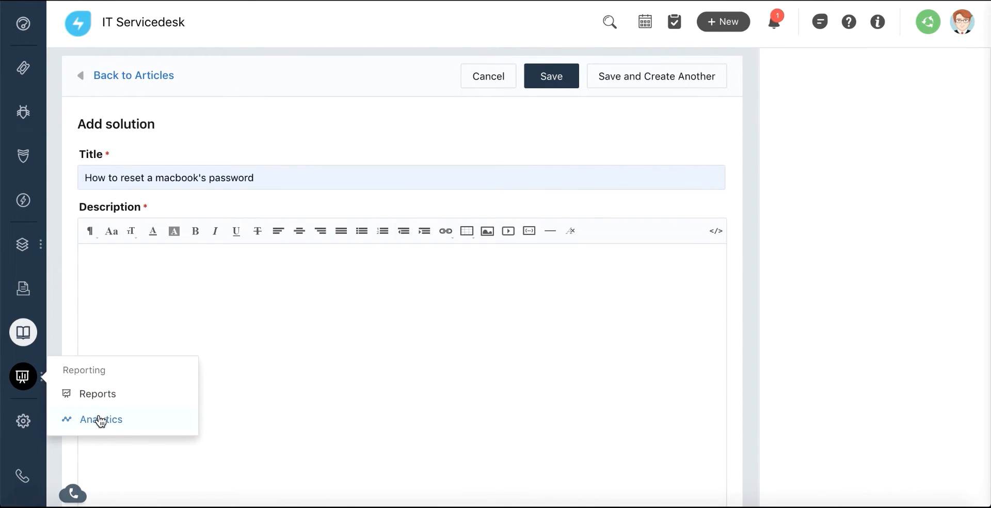
Step: View the SLA Report in Analytics with its Total Tickets grouped by Priority charts
click(101, 419)
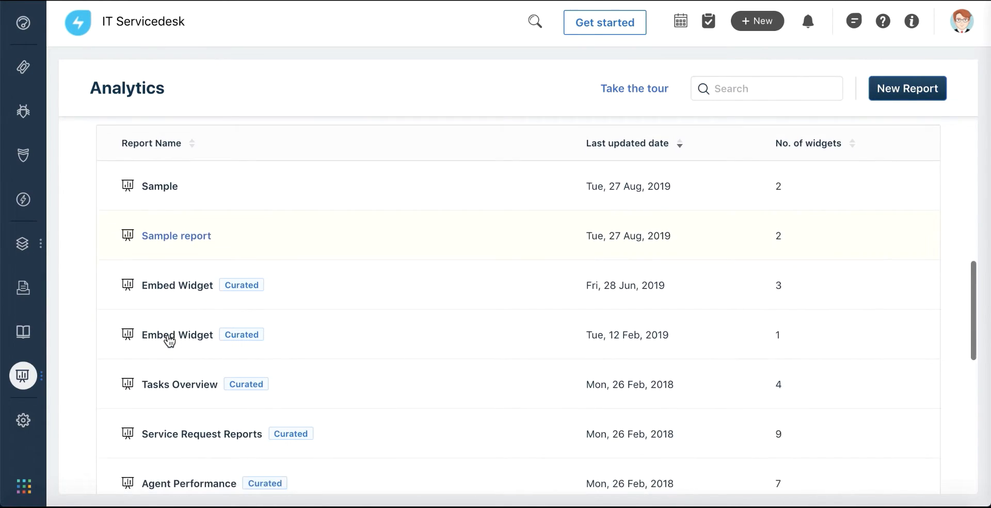
scroll(down, 3)
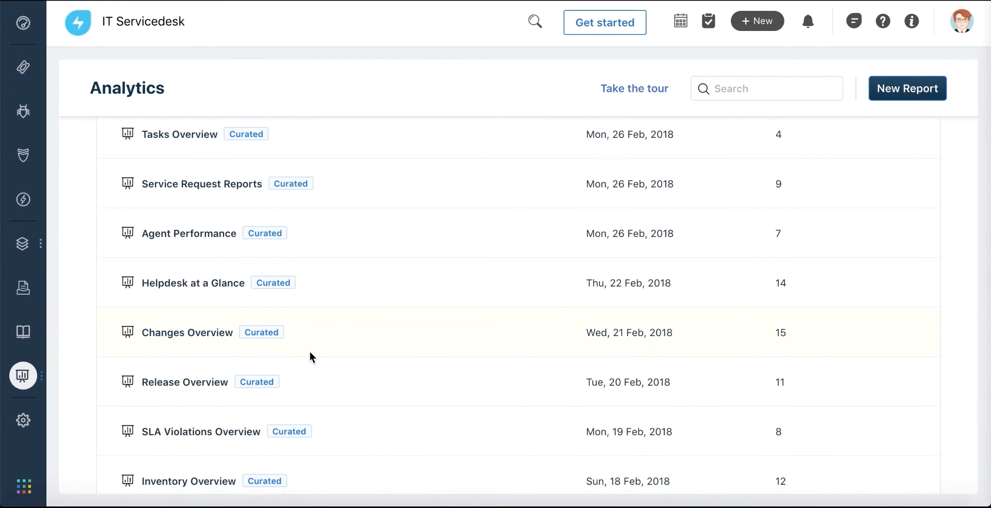
scroll(down, 3)
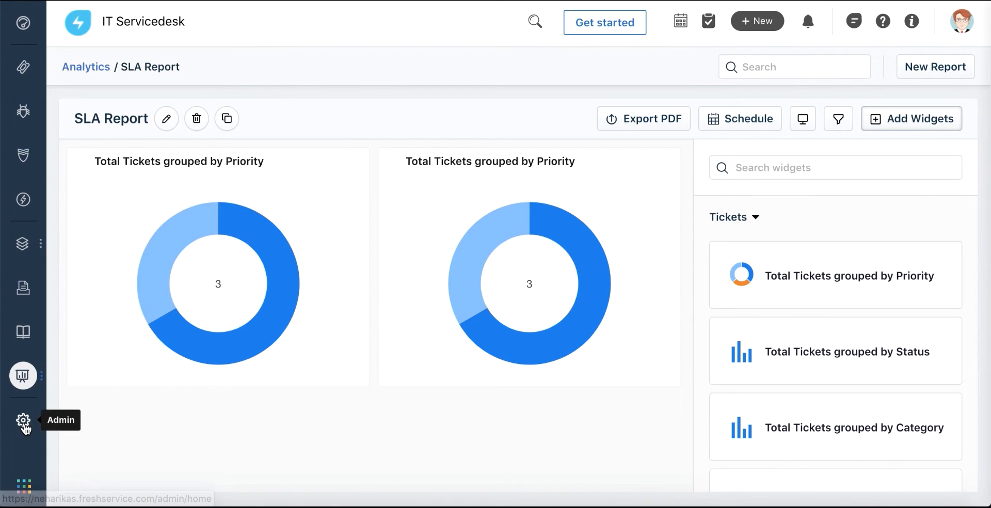
Step: From Admin > Helpdesk Productivity > Apps, browse the Marketplace's latest and popular apps
click(23, 420)
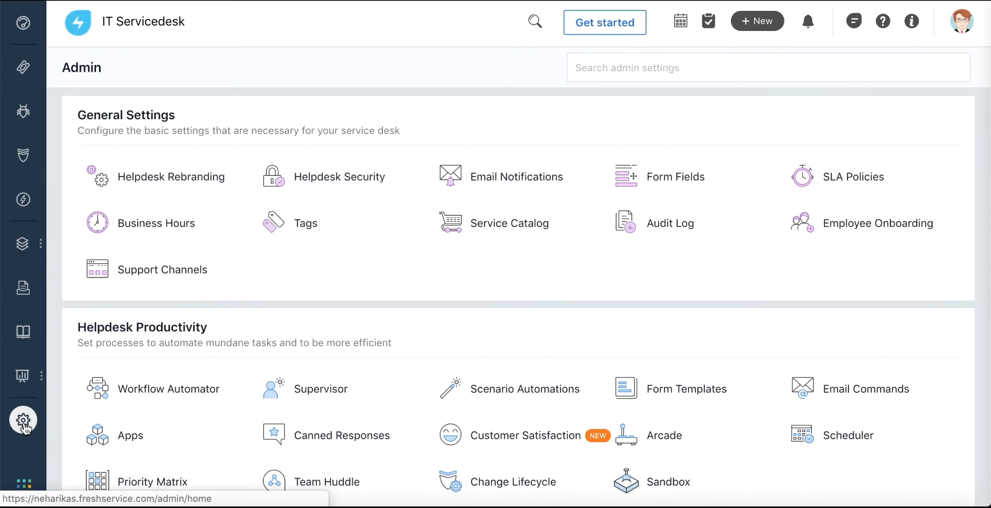
scroll(down, 3)
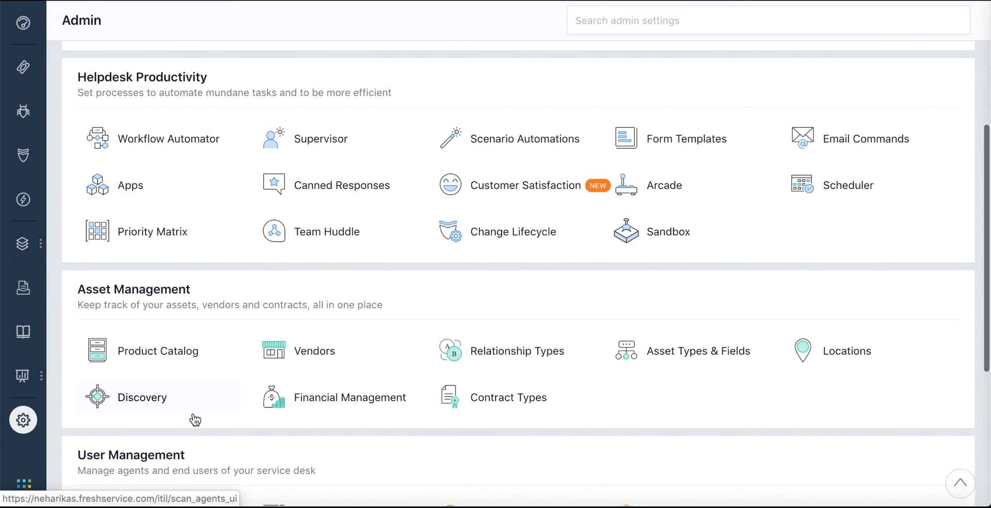
scroll(down, 3)
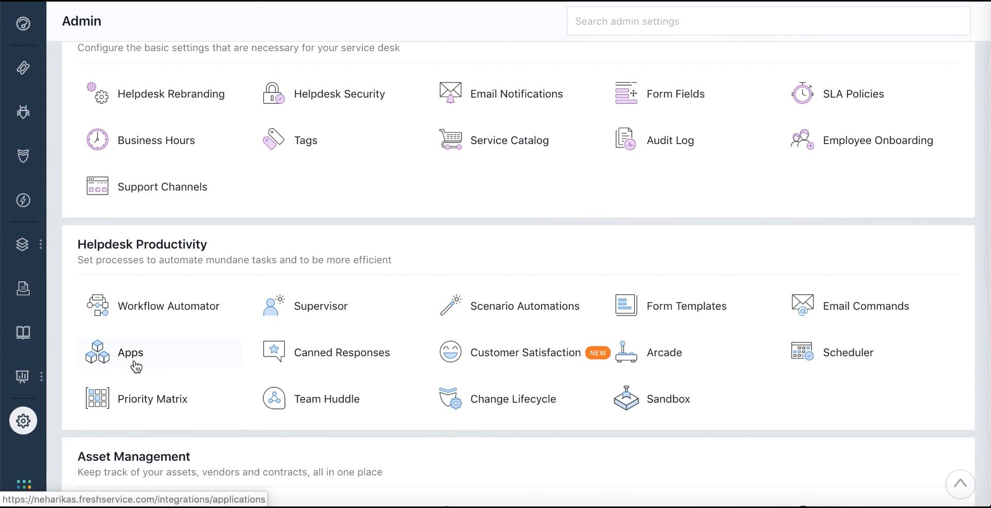
click(130, 351)
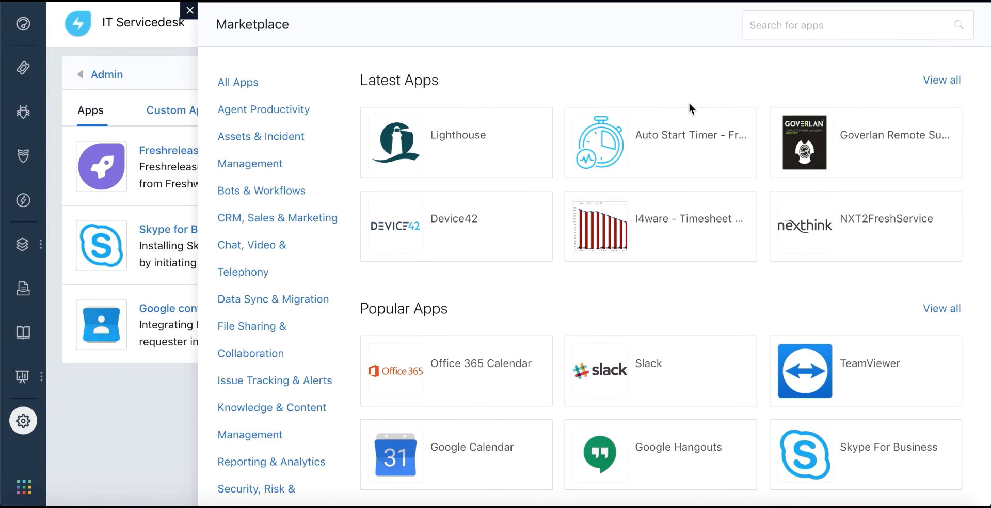
scroll(down, 3)
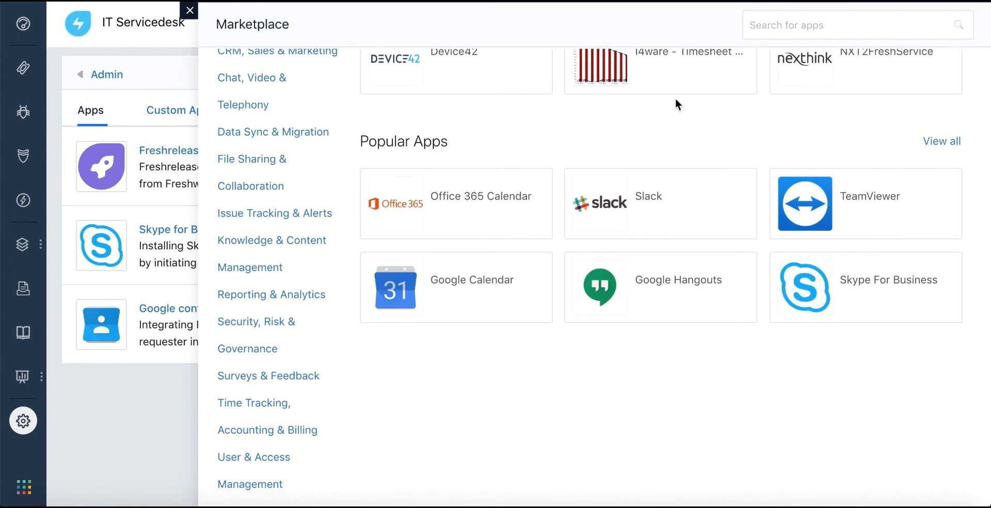